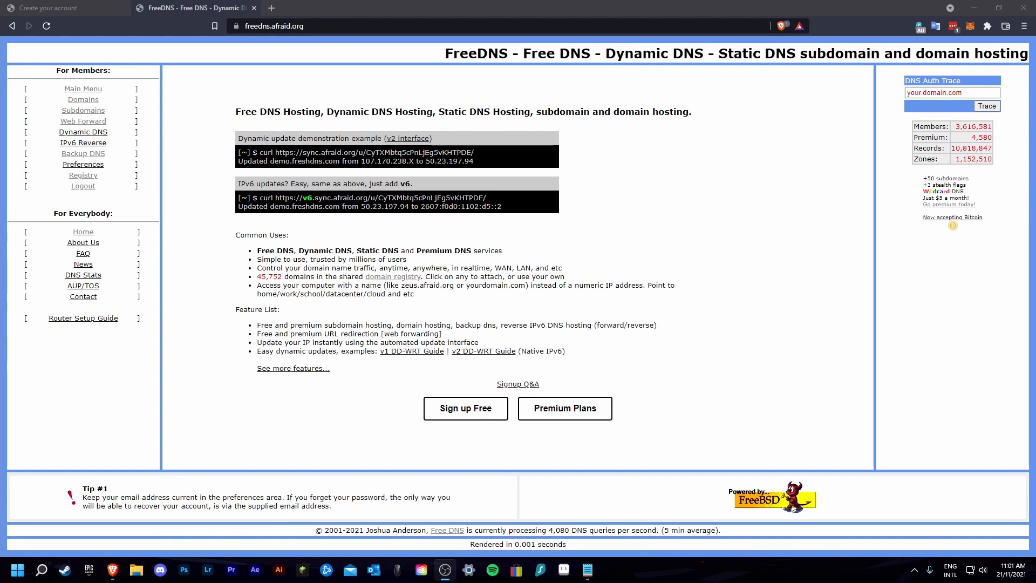
Step: Start a free Starter account sign-up and reach the registration form
click(273, 26)
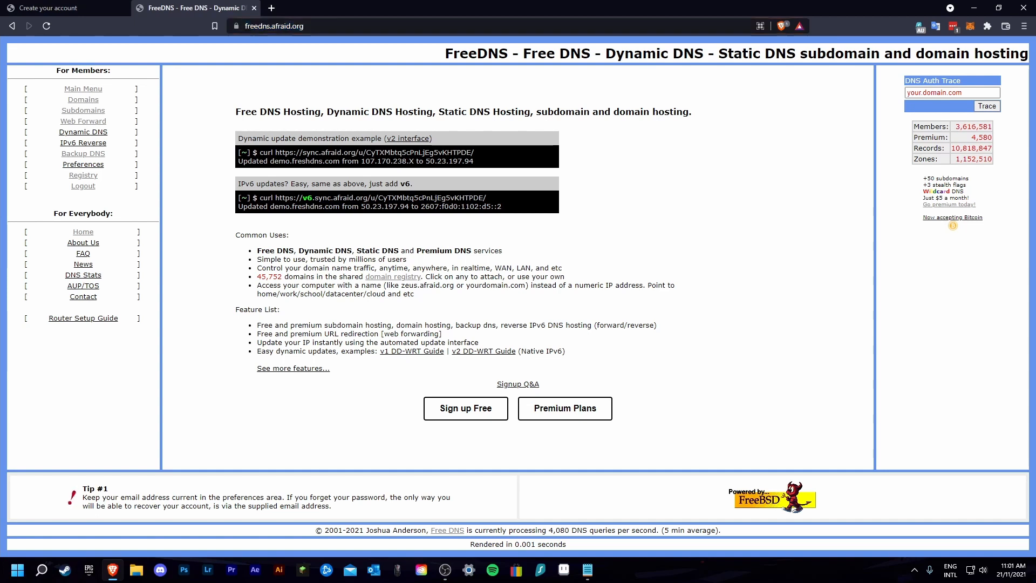
click(465, 408)
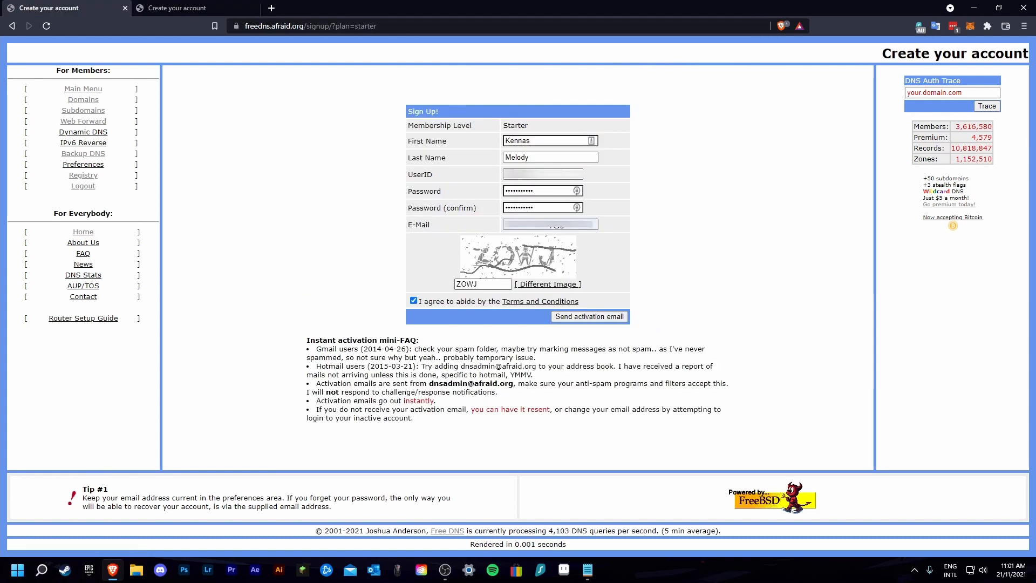
Step: Submit the sign-up to send the activation email, then bring up the shared Domain Registry
click(588, 316)
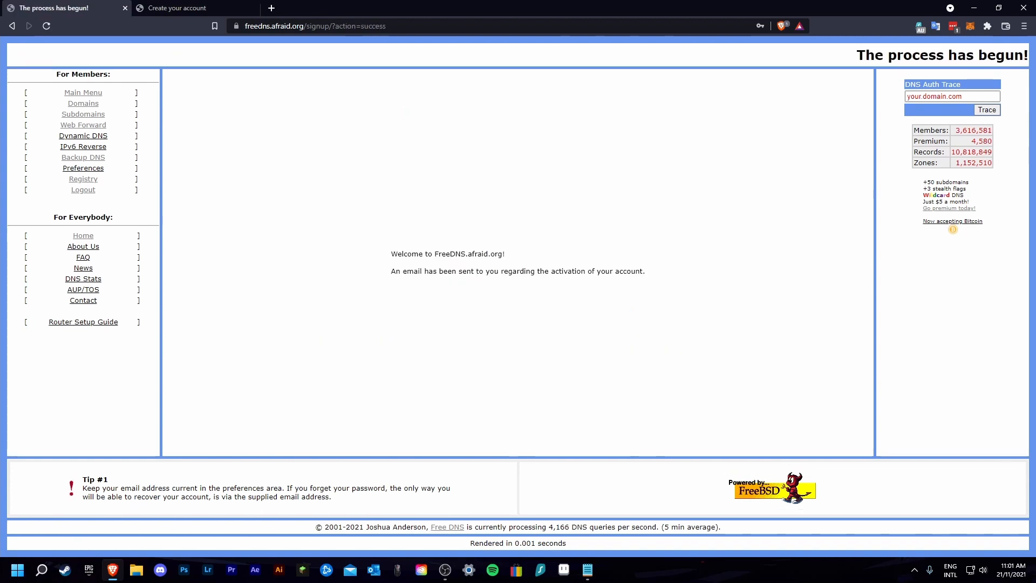
click(256, 7)
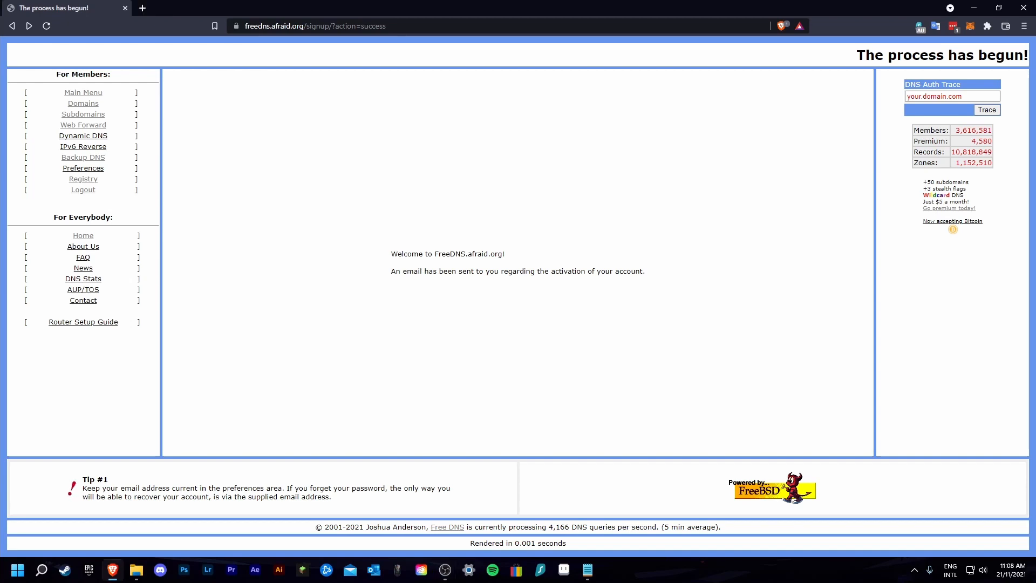
click(83, 178)
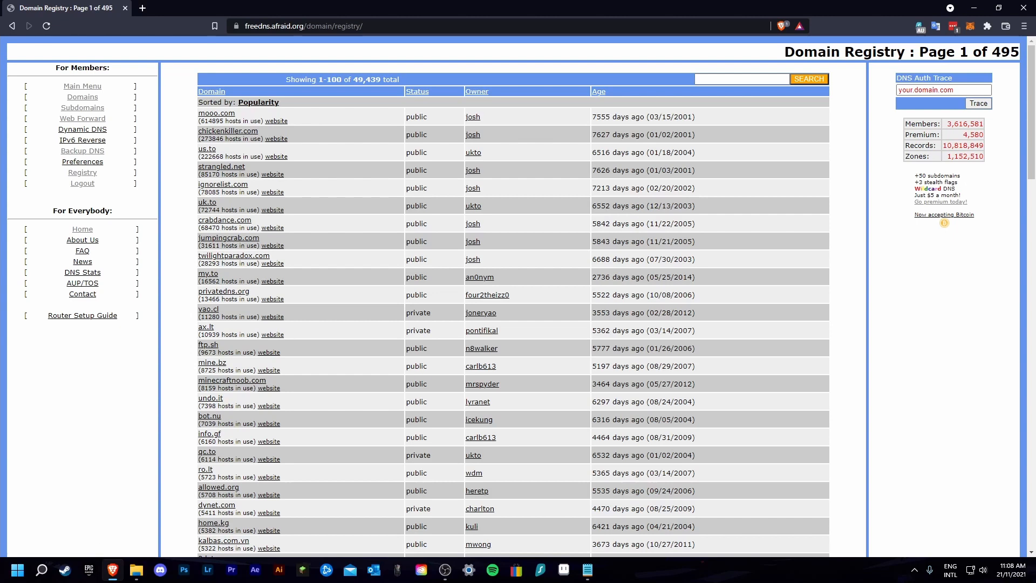
Step: Search the shared registry for melody domains to find melody.ga
click(740, 79)
text(melody)
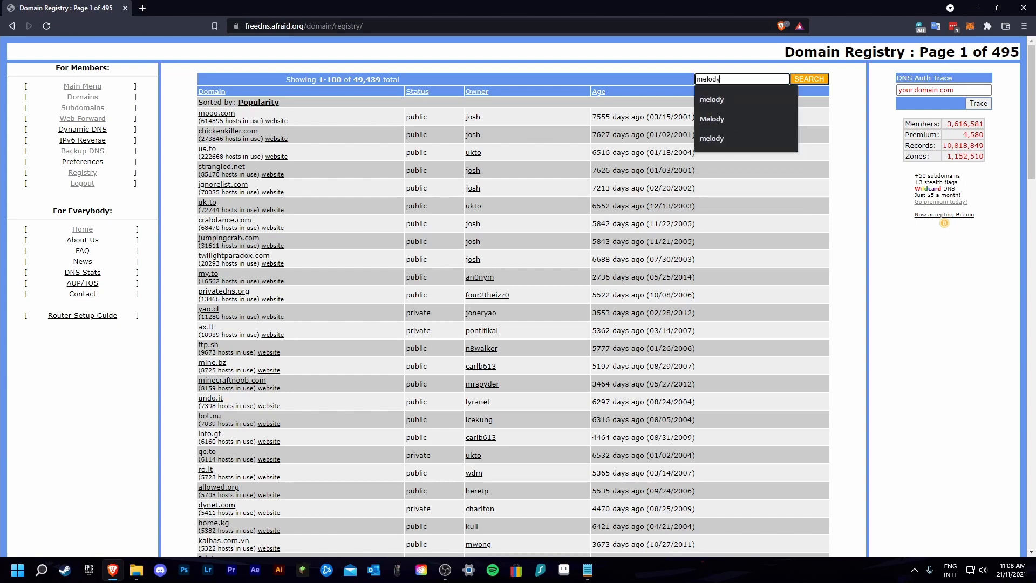
click(809, 78)
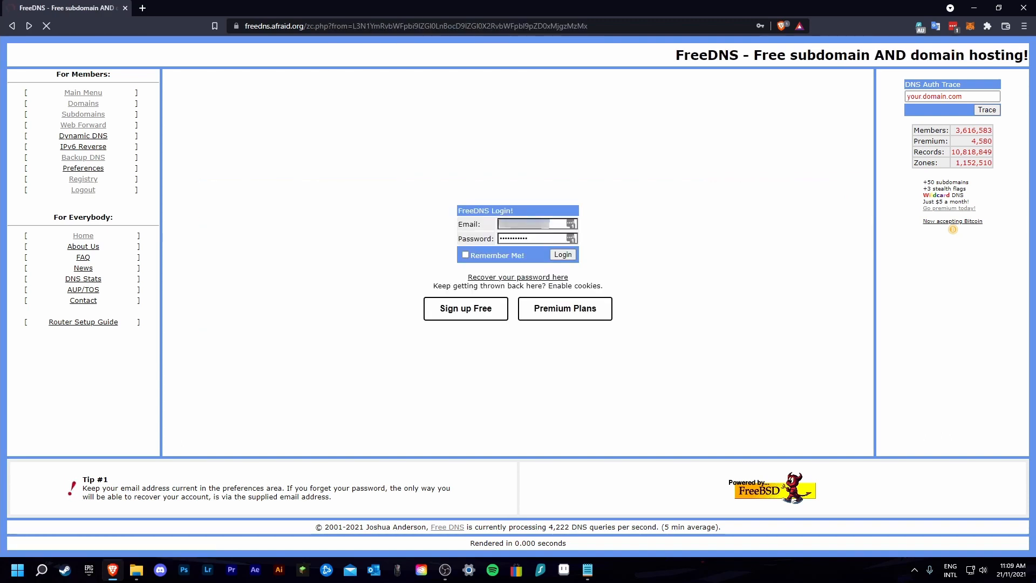
Step: Log in and save the A-record subdomain play on melody.ga pointing to the server IP
click(561, 255)
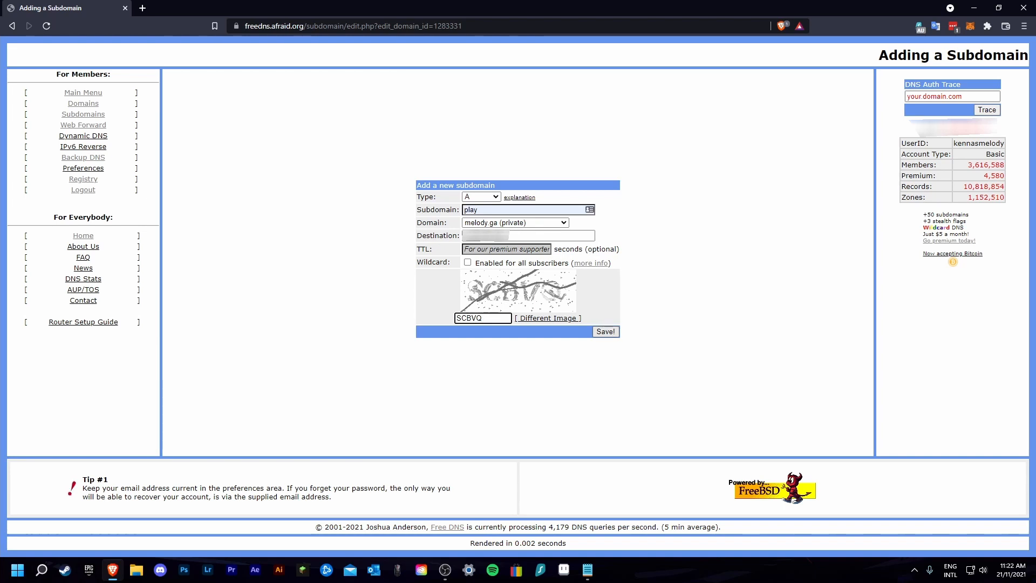
click(605, 332)
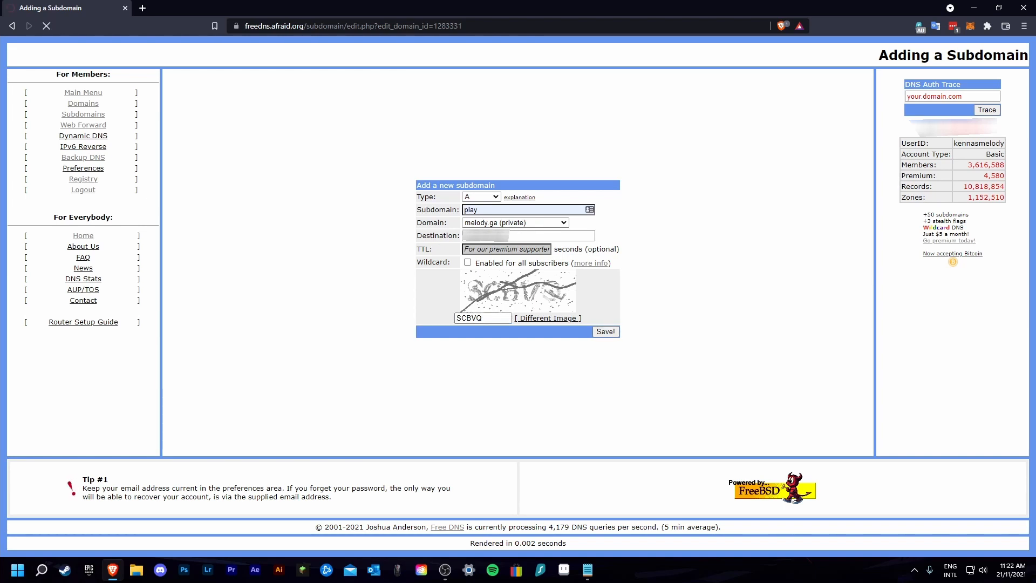
click(605, 331)
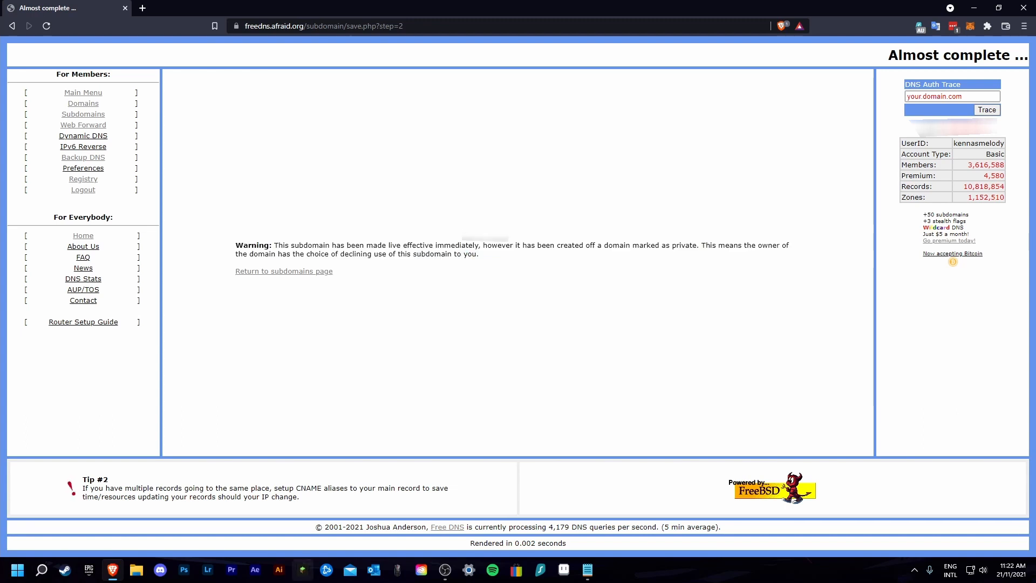
click(303, 570)
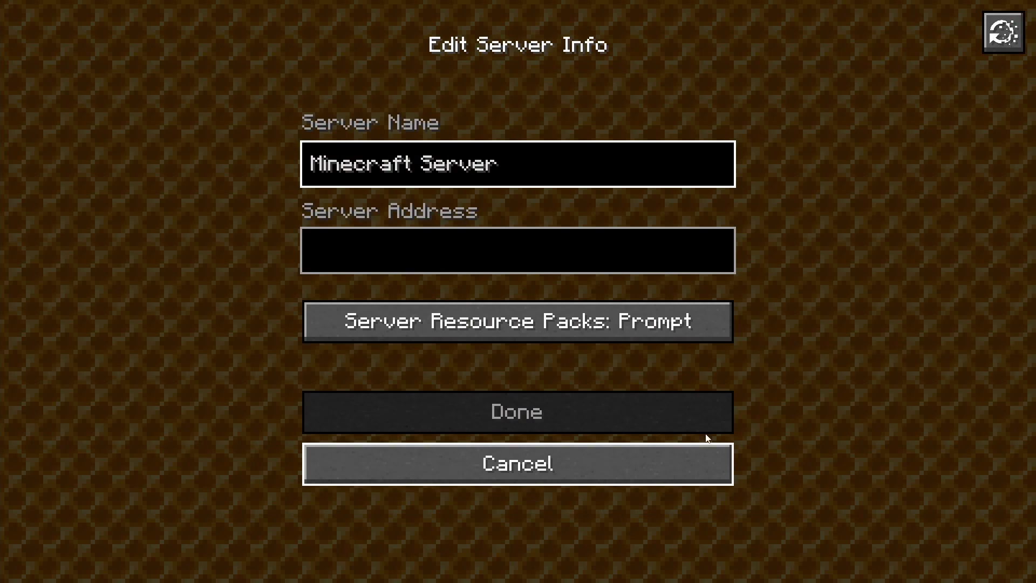
Step: Set the Minecraft Server entry's address to play.melody and save it to the list
text(p)
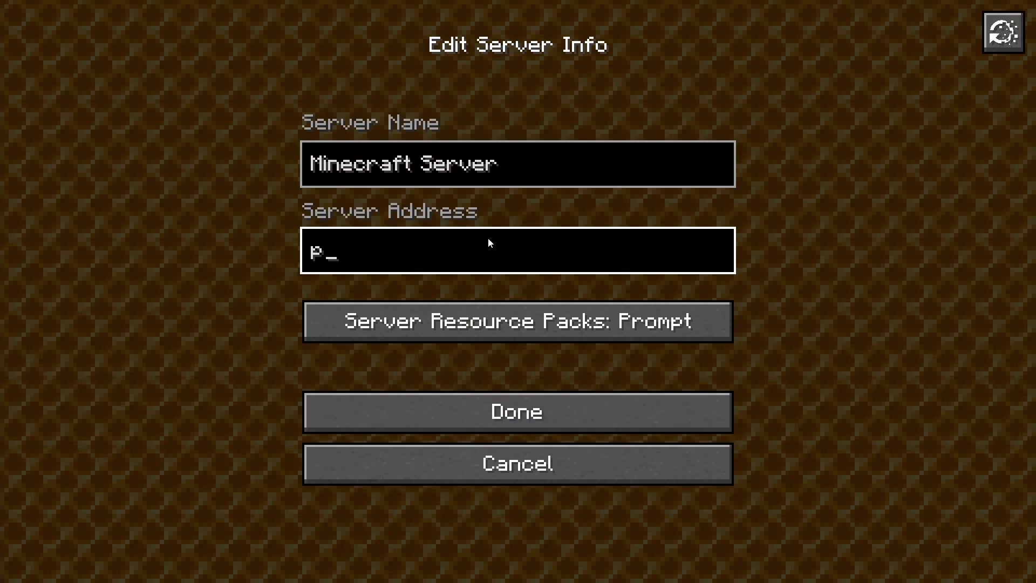
text(lay)
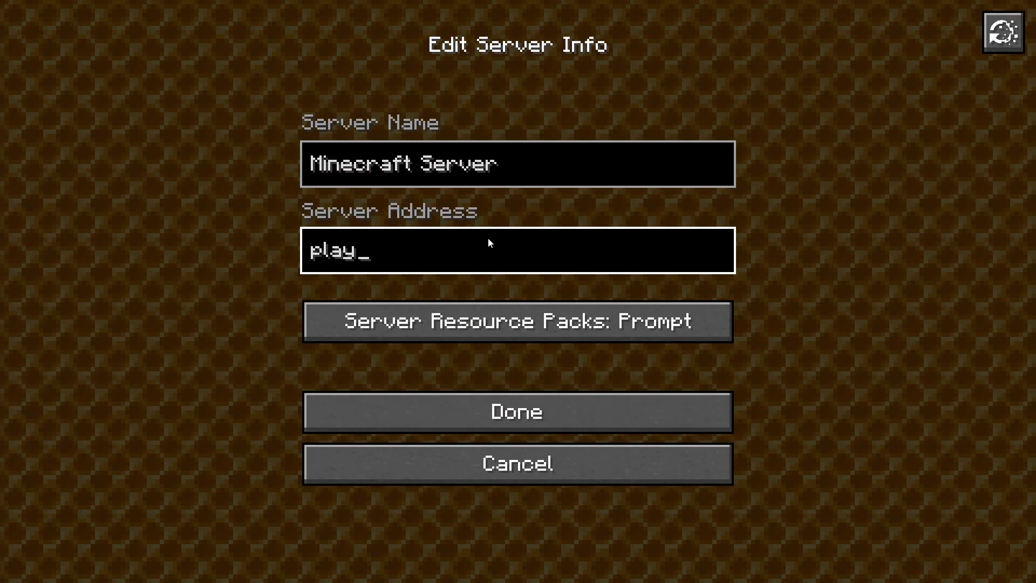
text(.melody)
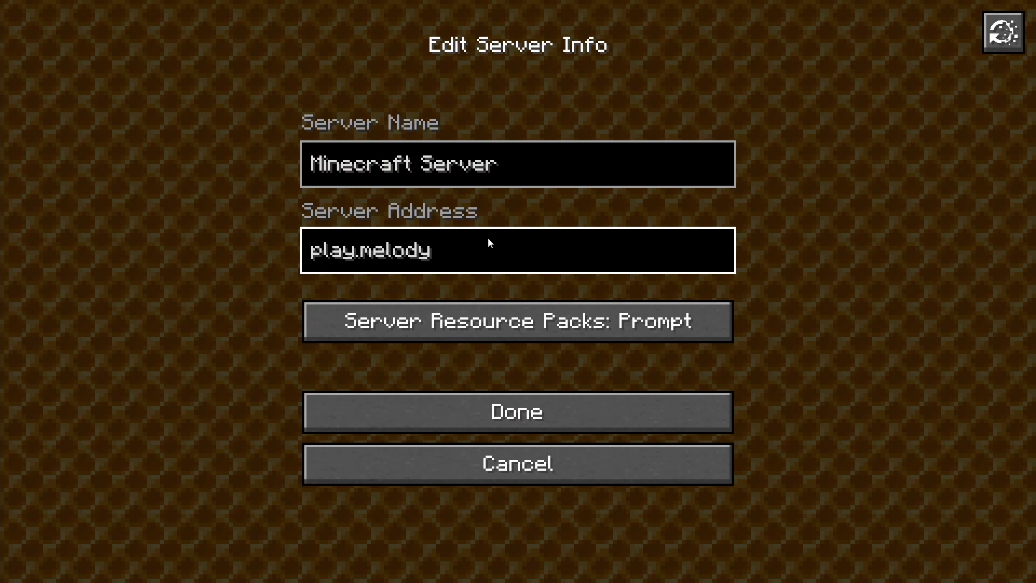
click(517, 411)
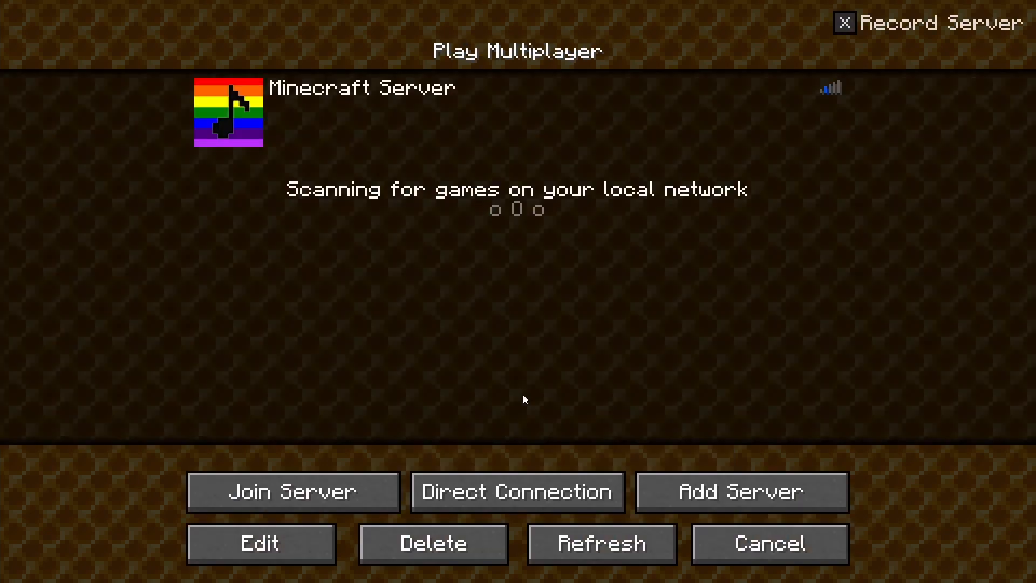
mouse_move(237, 112)
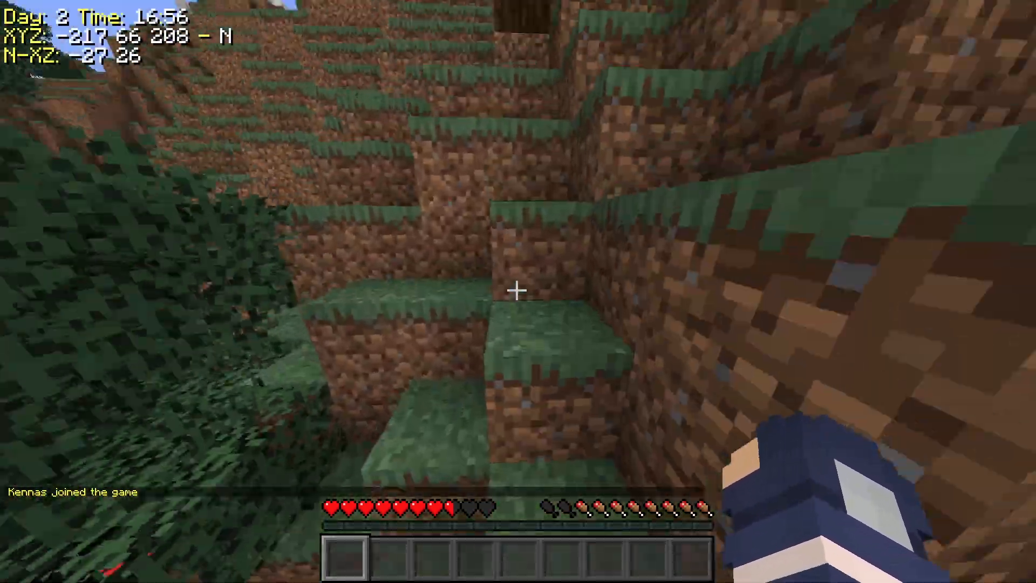
mouse_move(518, 289)
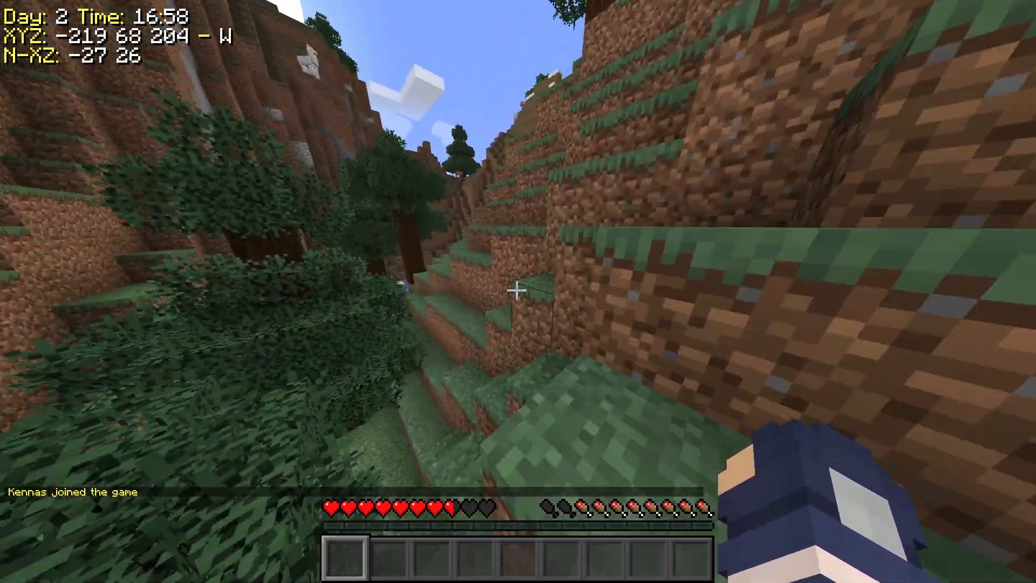
mouse_move(518, 285)
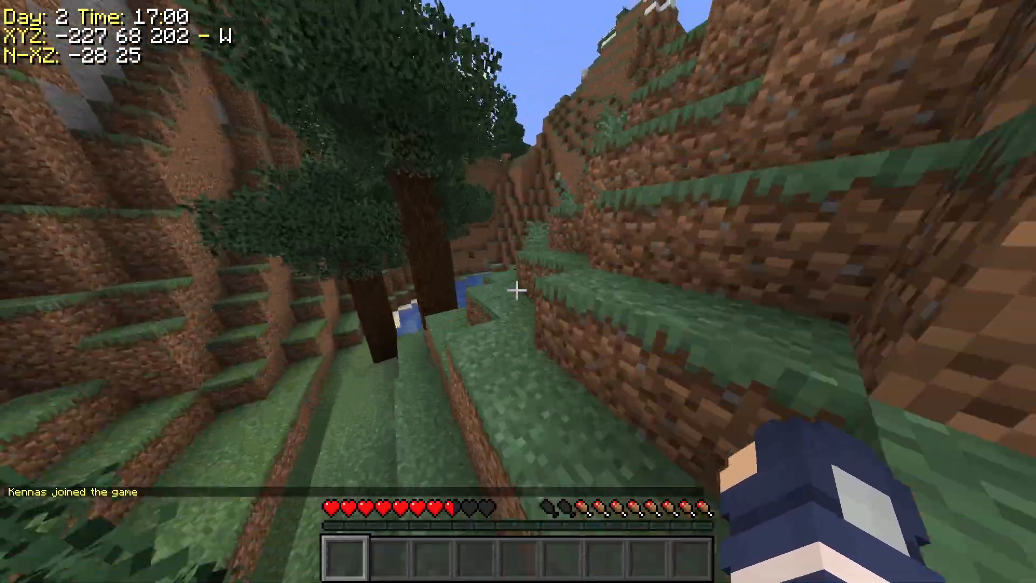